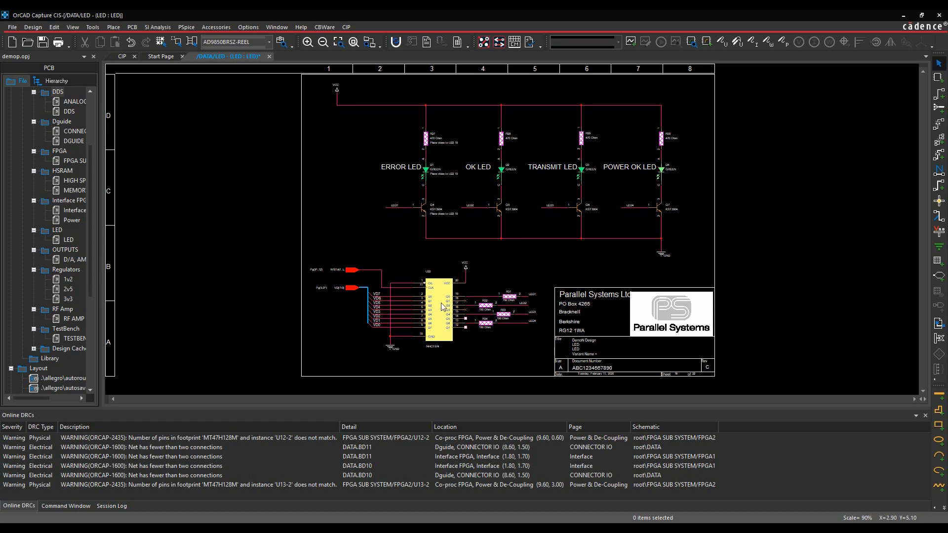
Select part U22 (74HCT574) and bring up its part commands for the 3D footprint view.
click(440, 305)
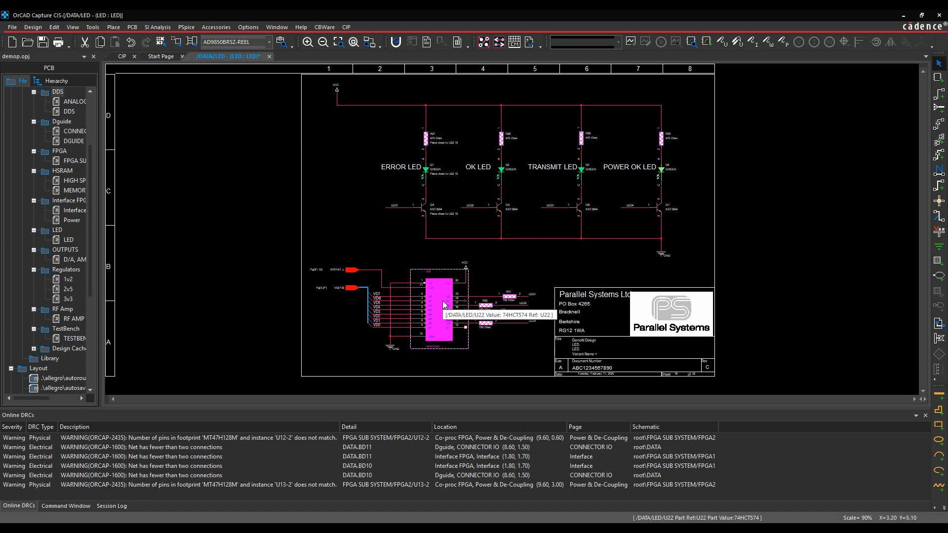
right_click(445, 305)
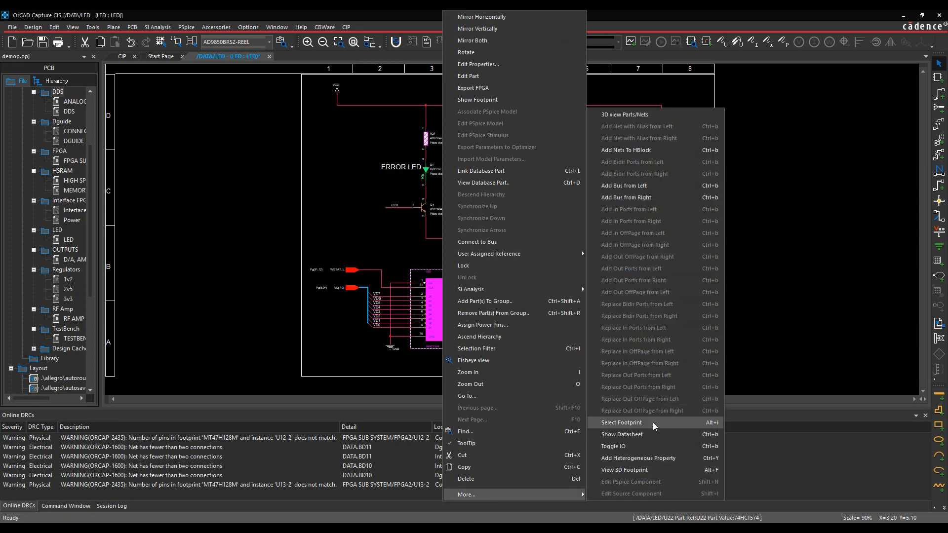
mouse_move(646, 470)
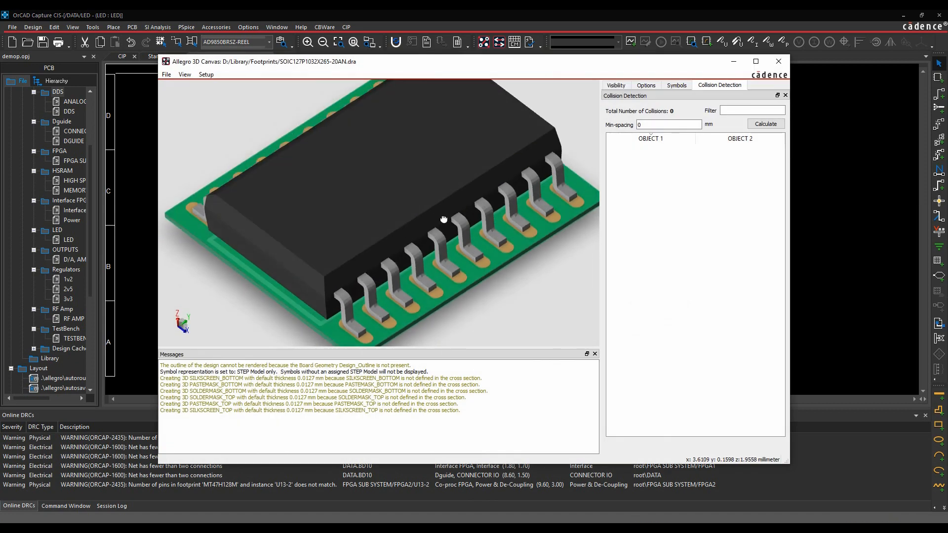
Orbit the SOIC20 3D model in Allegro 3D Canvas to another viewing angle.
drag(444, 219, 439, 222)
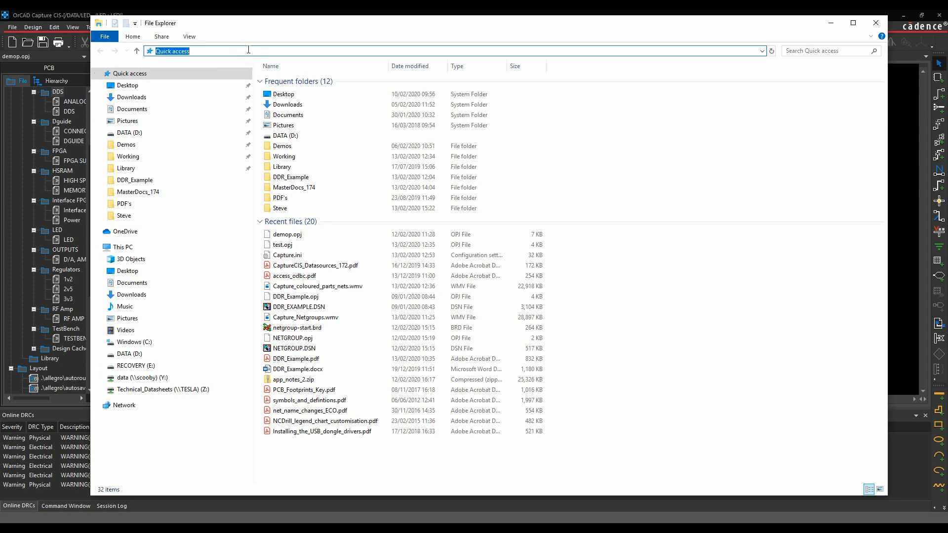
Browse from %home through cdssetup, OrCAD_Capture and tclscripts into the capAutoLoad folder.
text(%home)
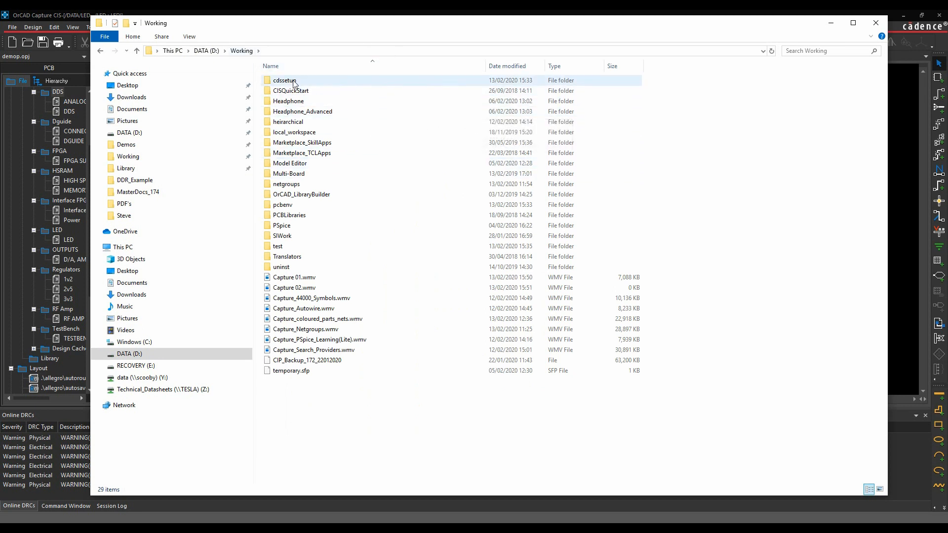
double_click(285, 80)
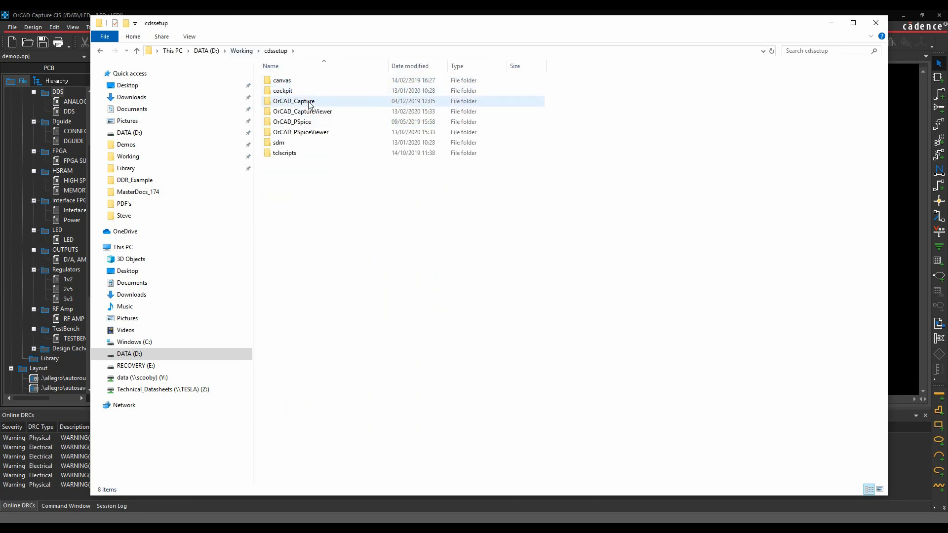
double_click(293, 101)
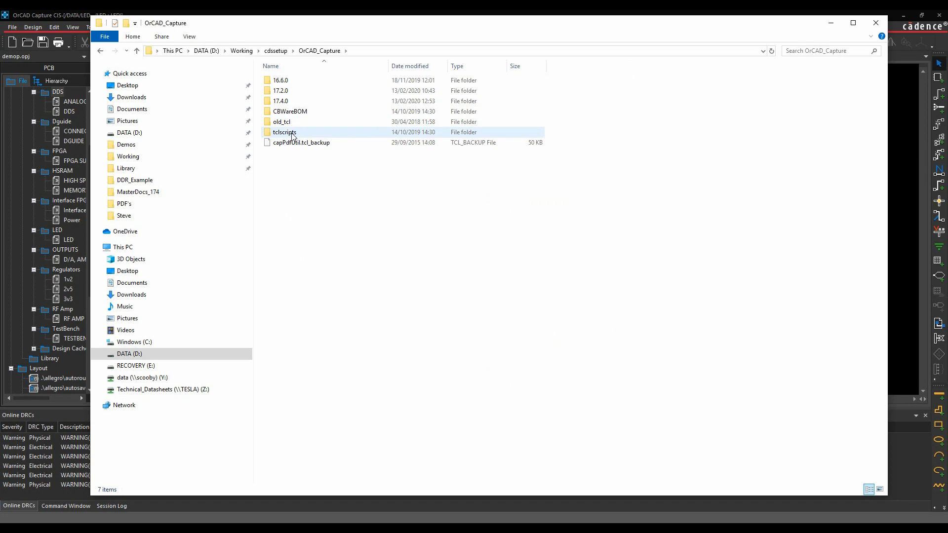
double_click(282, 132)
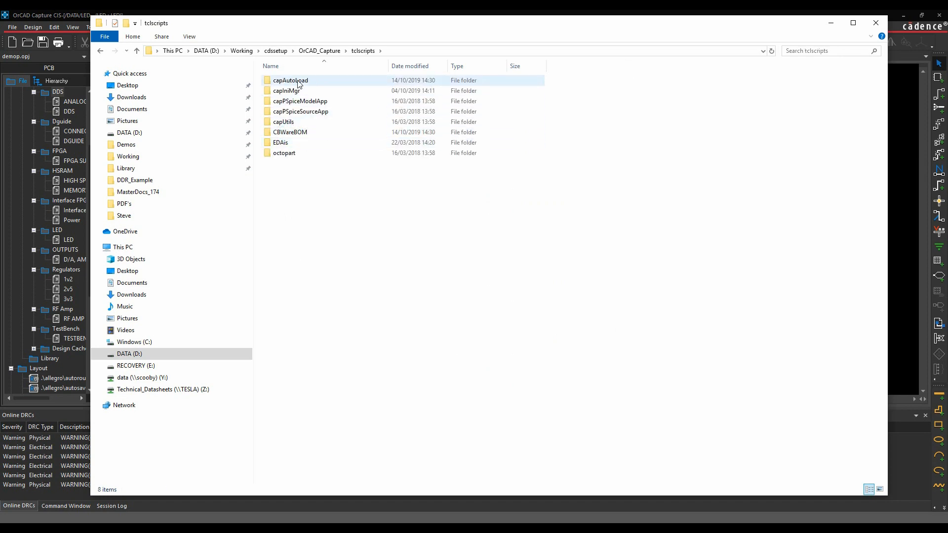
double_click(289, 80)
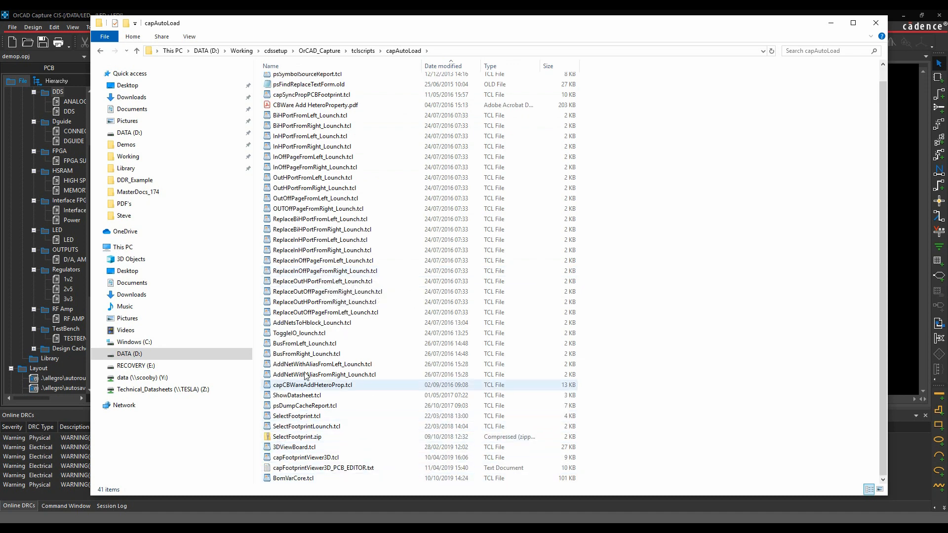
Look through the capAutoLoad scripts and bring up options for BiHPortFromLeft_Launch.tcl.
click(327, 292)
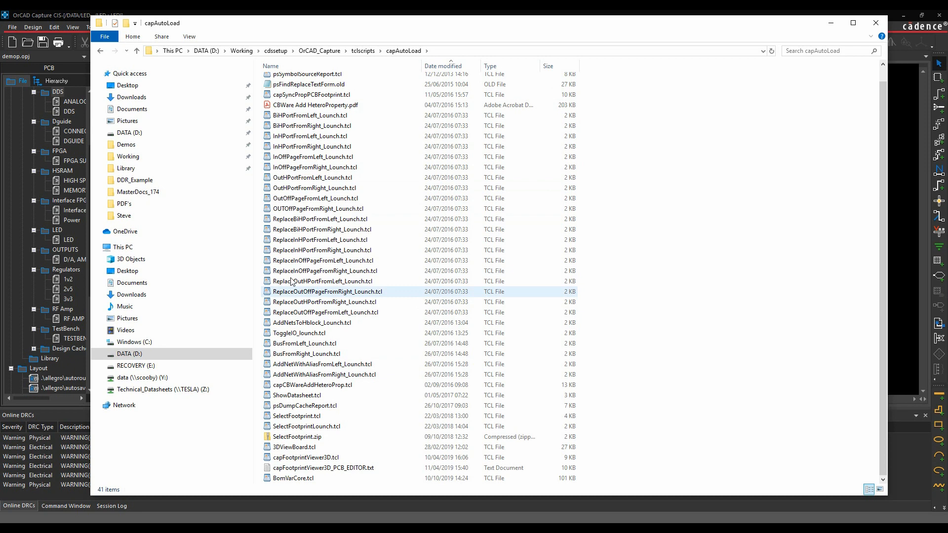
click(326, 313)
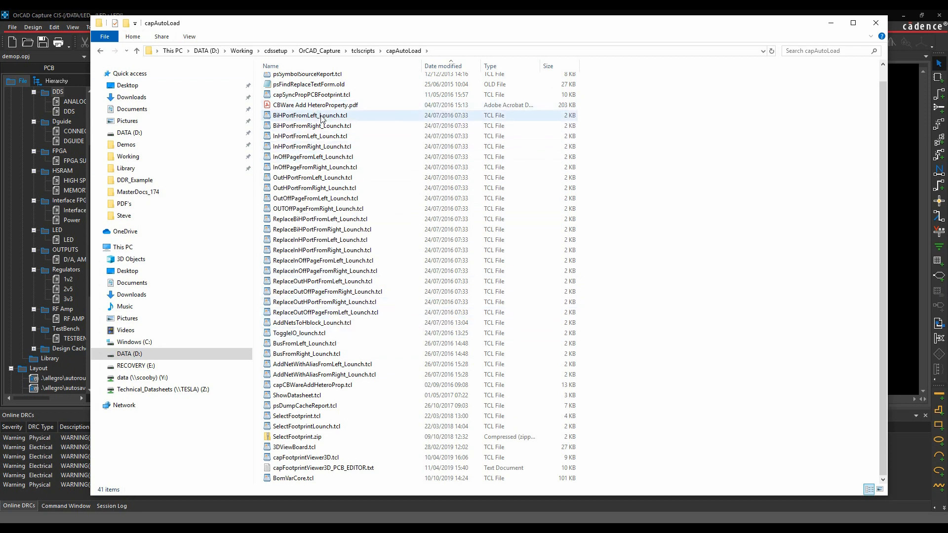
right_click(309, 114)
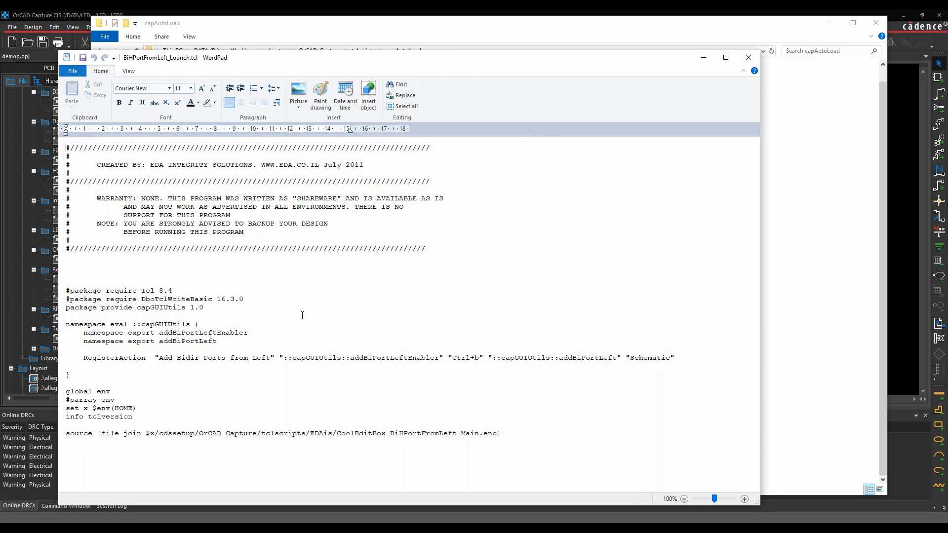
mouse_move(330, 457)
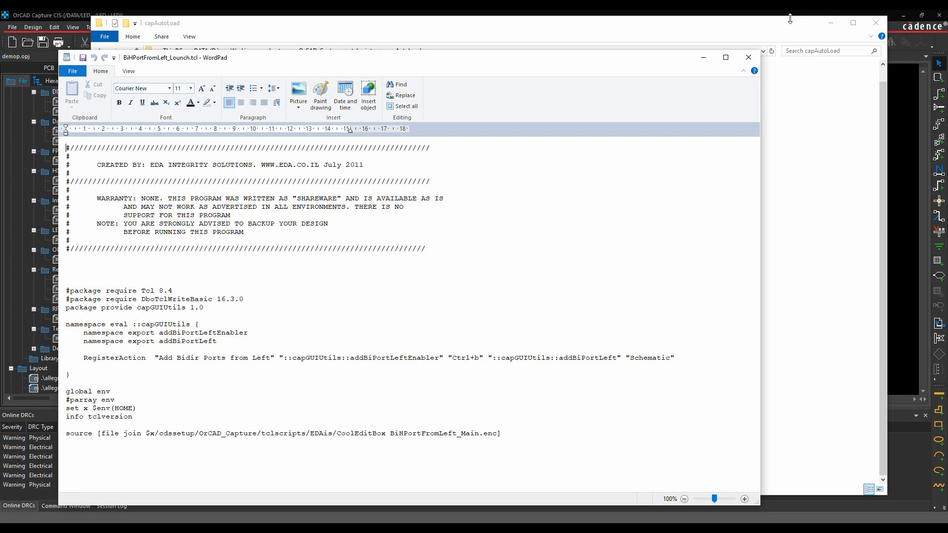
Close WordPad after reading the RegisterAction line in BiHPortFromLeft_Launch.tcl.
click(749, 58)
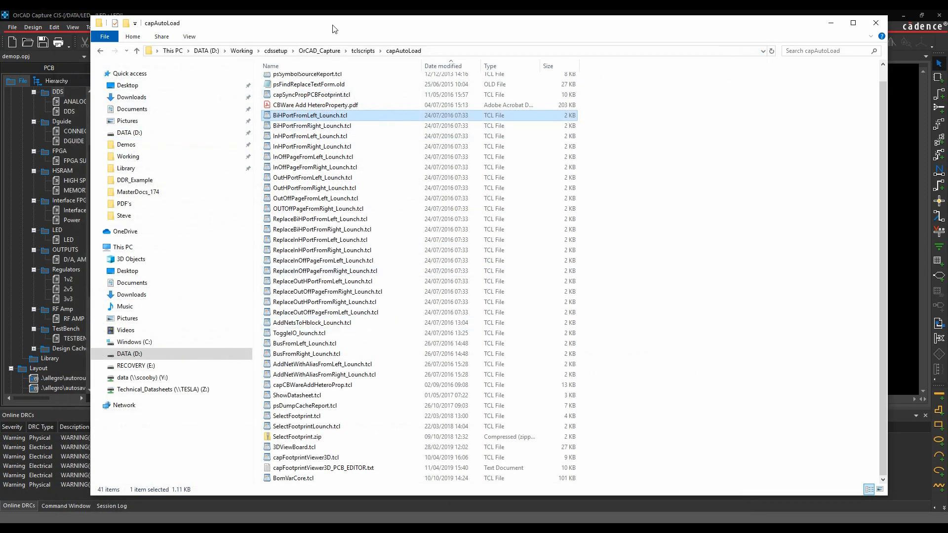
Browse to the Cadence SPB_17.4 Capture tclscripts folder on the Windows (C:) drive.
click(206, 50)
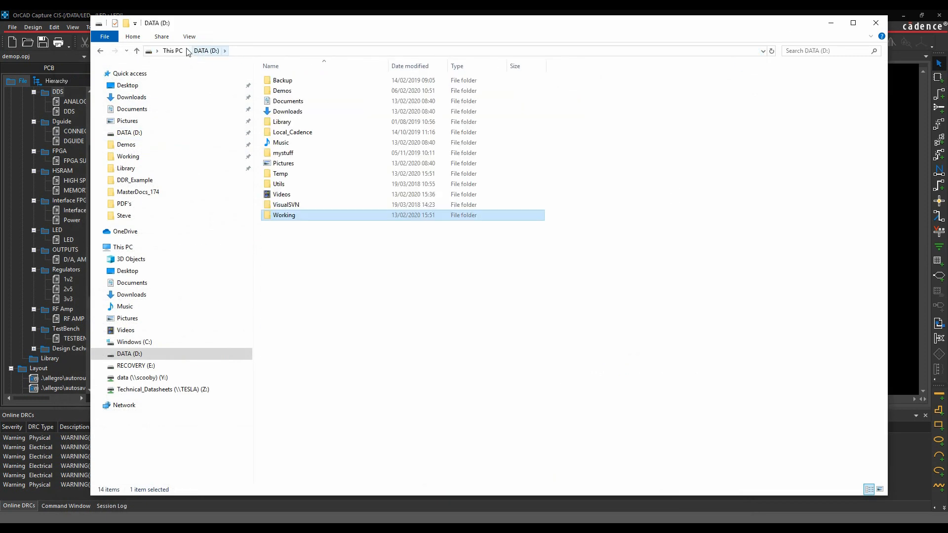
click(134, 342)
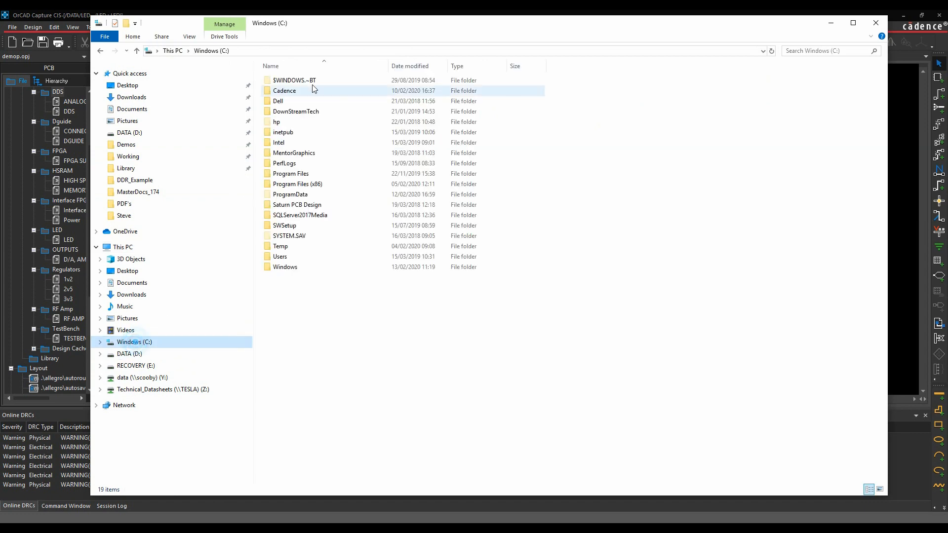
double_click(285, 90)
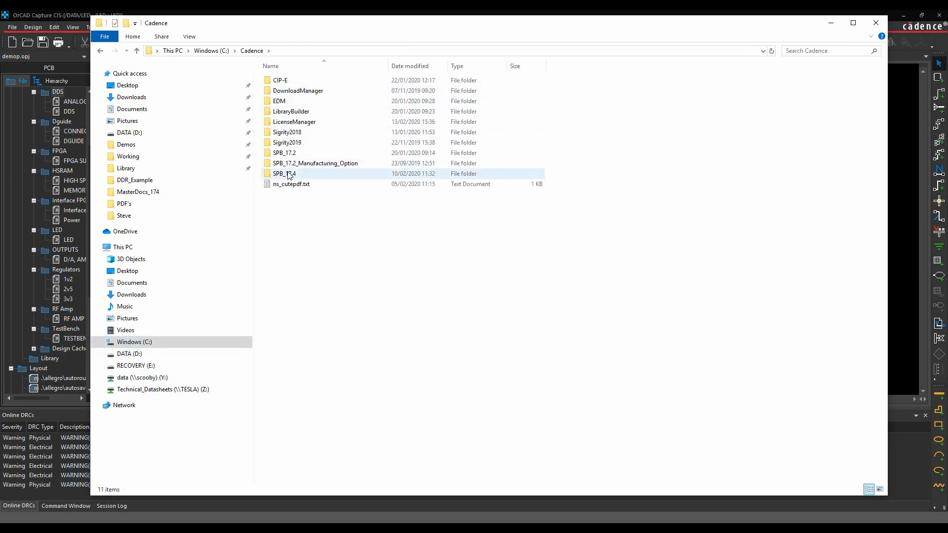
double_click(283, 173)
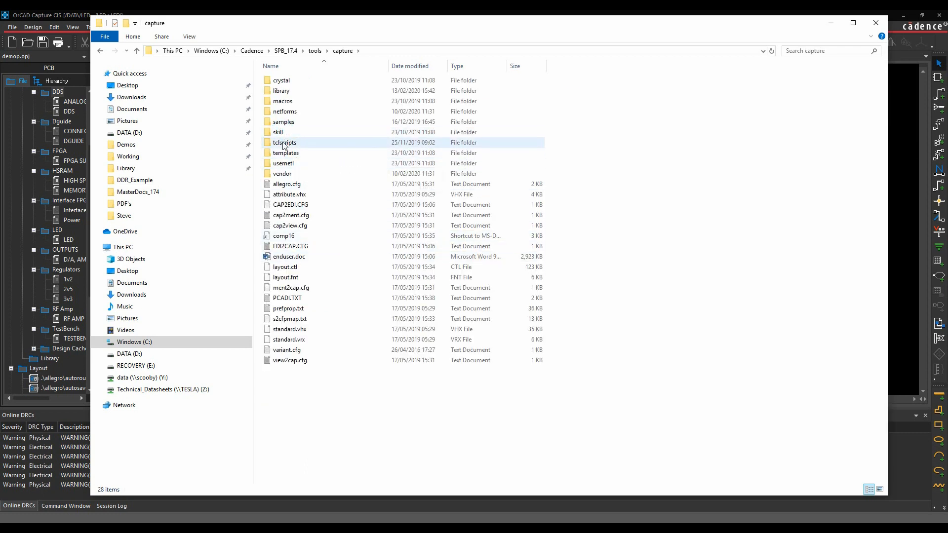
double_click(283, 142)
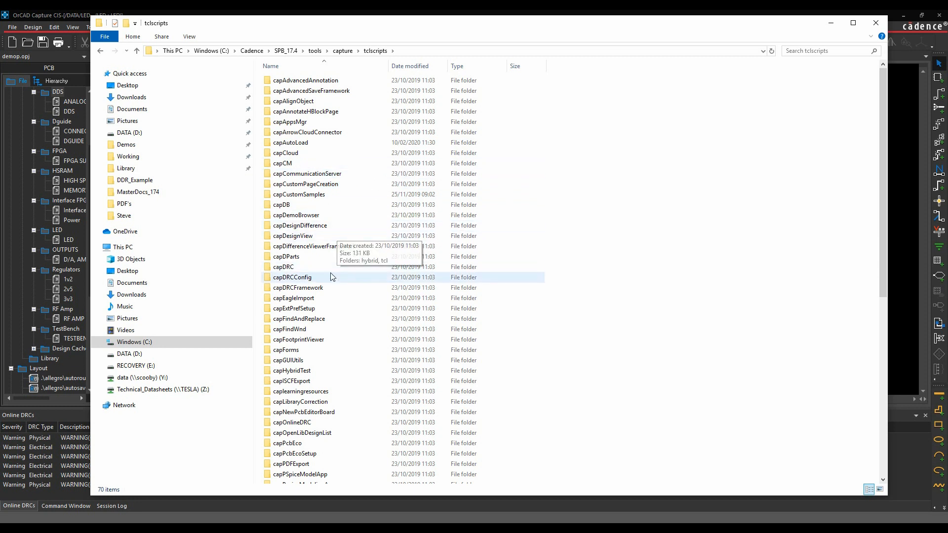
Locate and open OrCAD_Capture_TclTk_Extensions.pdf in Adobe Acrobat Reader.
scroll(down, 3)
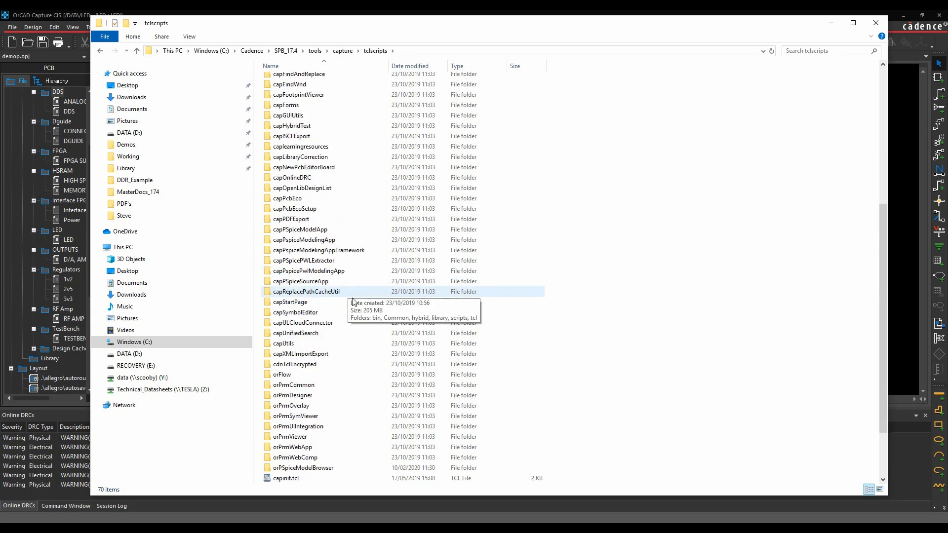
scroll(down, 3)
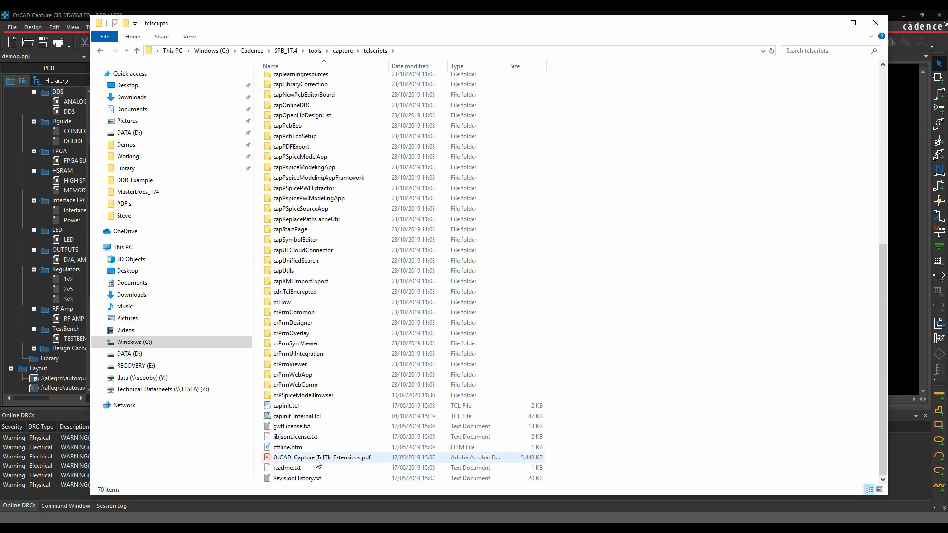
double_click(323, 457)
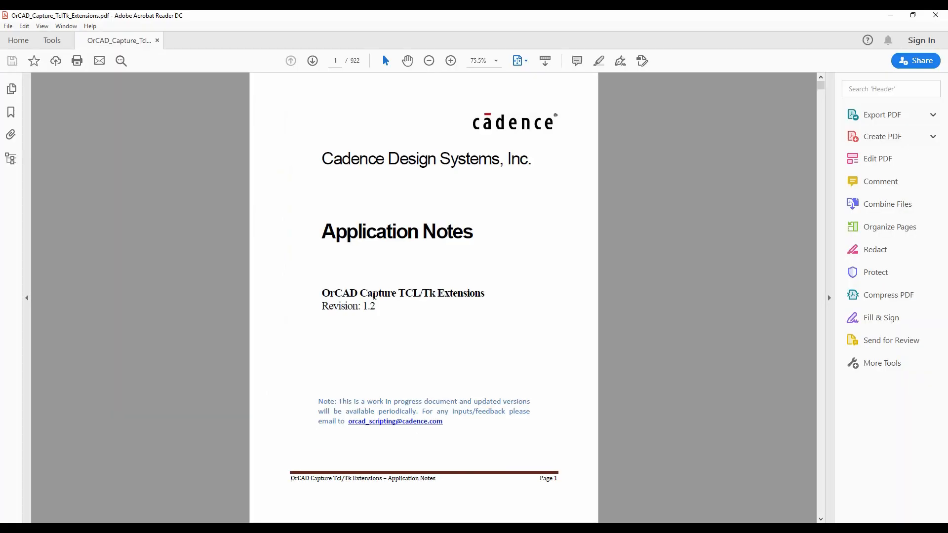
mouse_move(405, 214)
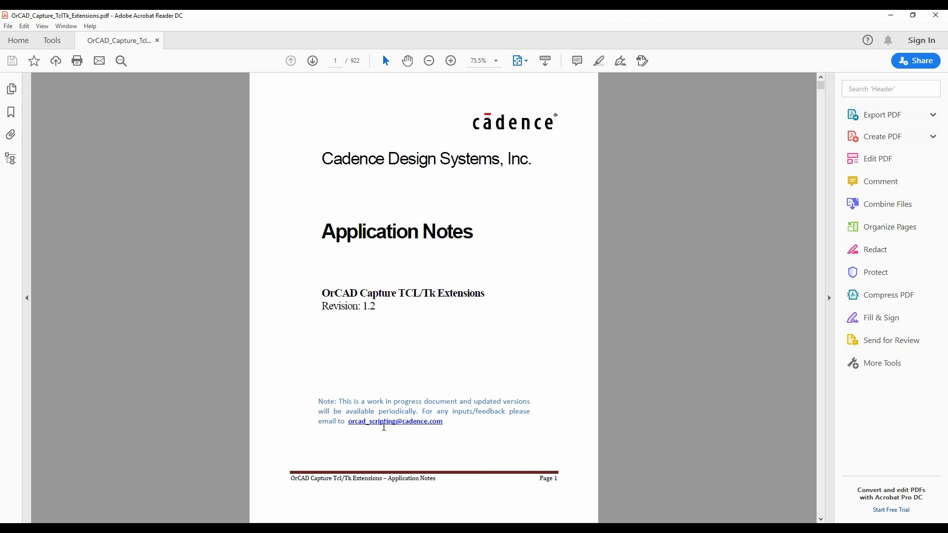
mouse_move(352, 430)
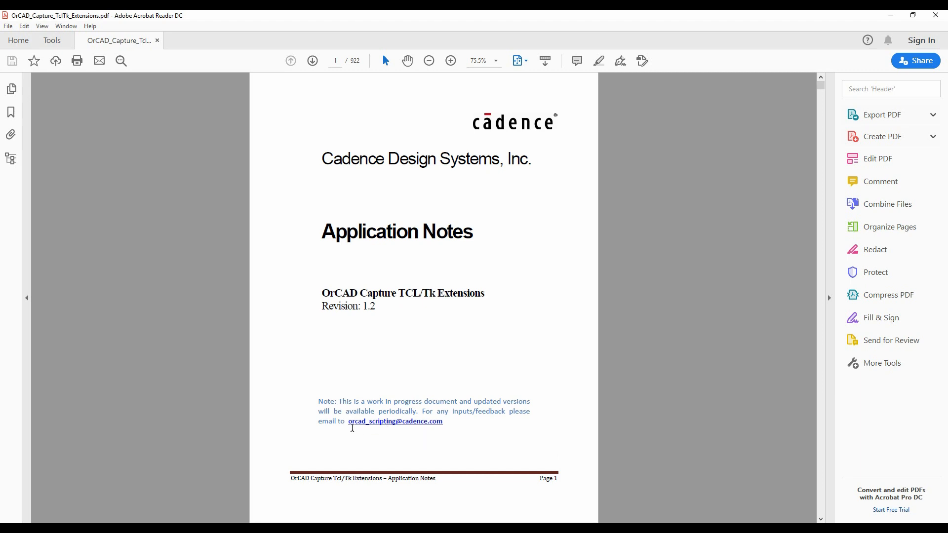
mouse_move(392, 439)
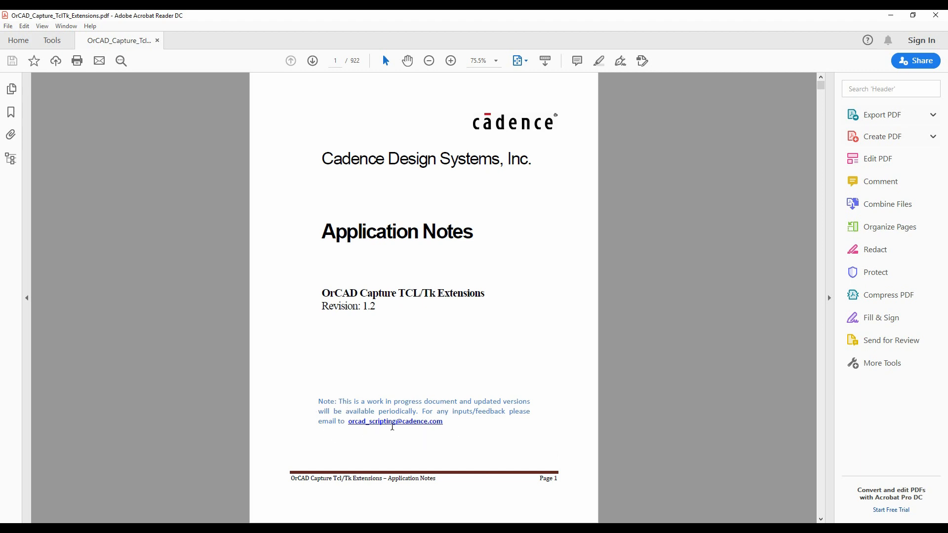